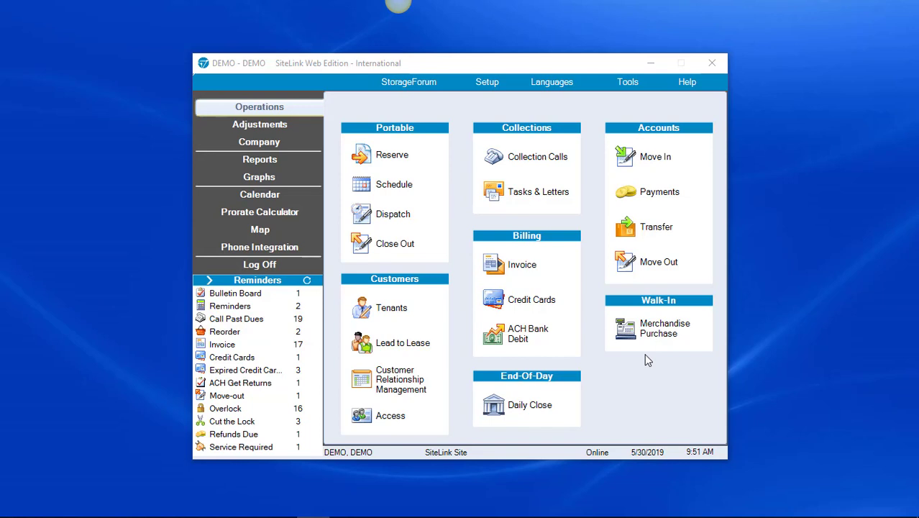
Start a portable Dispatch from the Operations page to list tenants
left_click(391, 308)
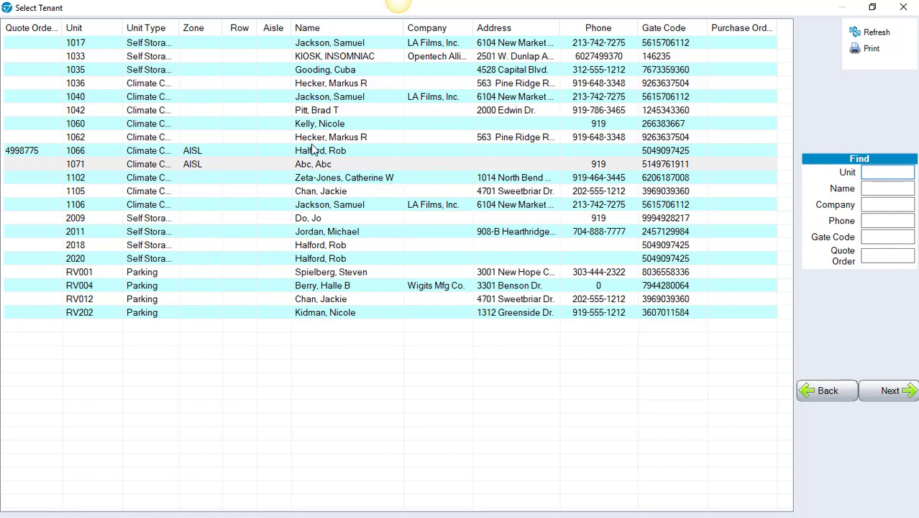
Select the tenant renting unit 1066 from the tenant list
left_click(320, 150)
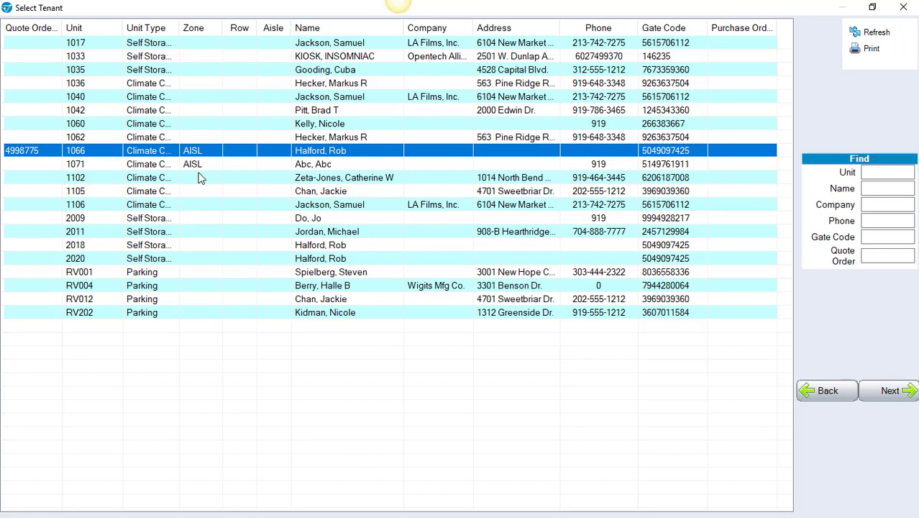
mouse_move(283, 161)
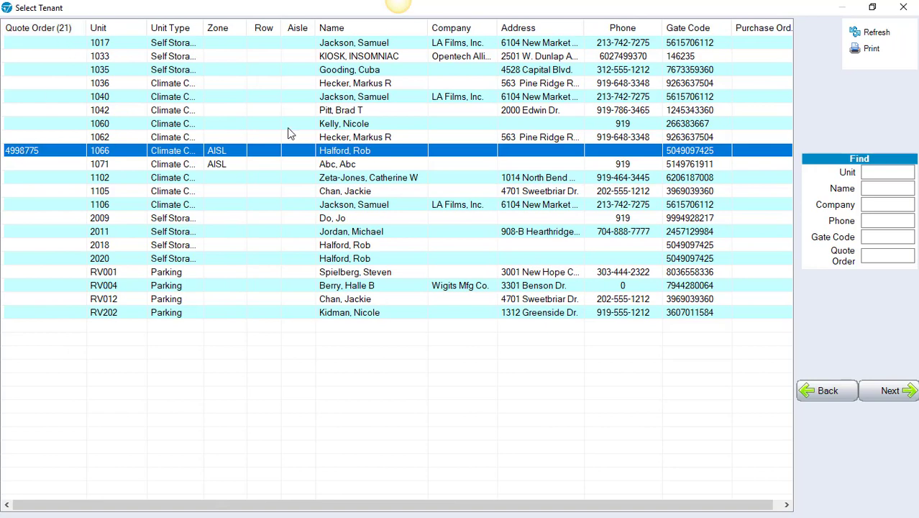
mouse_move(906, 385)
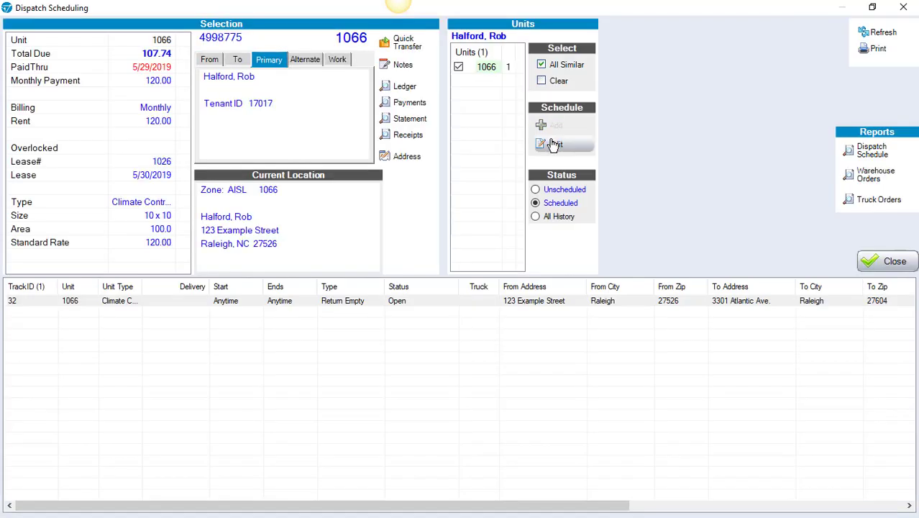
Edit the existing Return Empty dispatch order for unit 1066
left_click(554, 144)
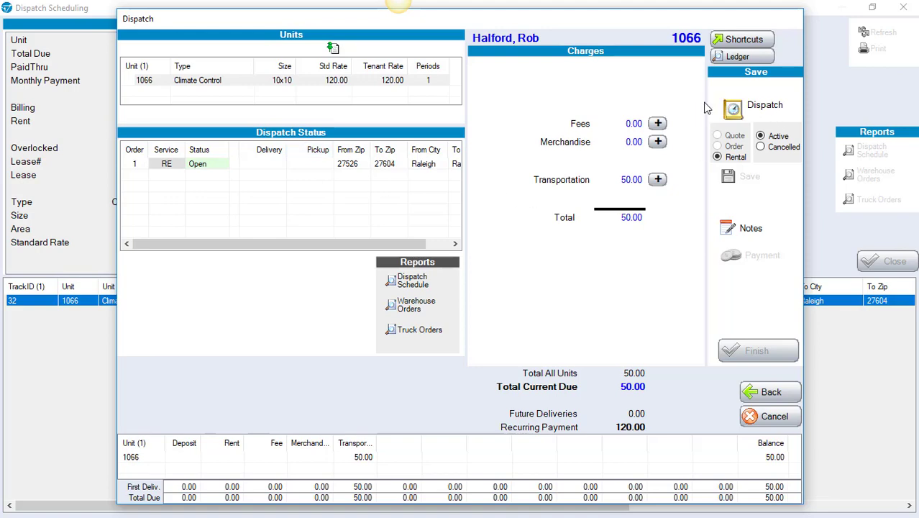
Show the Transportation Requests listing Return Empty with its 50.00 charge
left_click(658, 179)
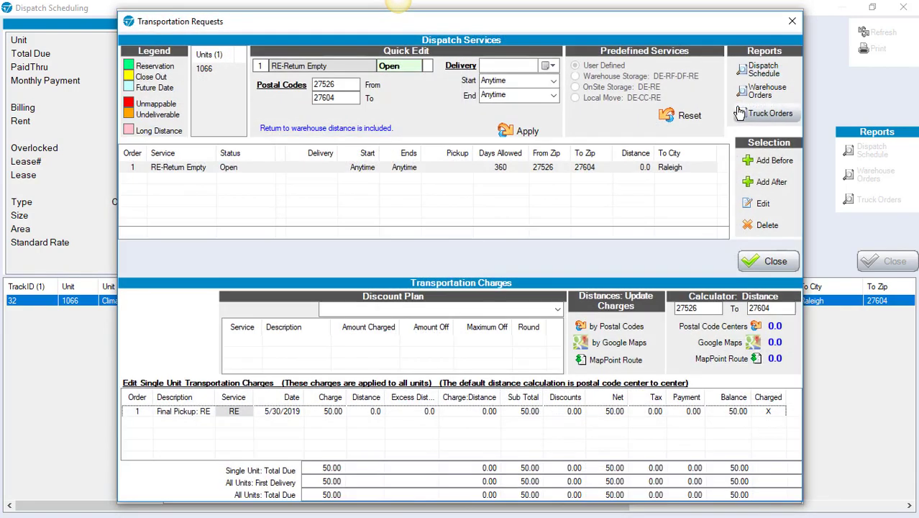
mouse_move(766, 161)
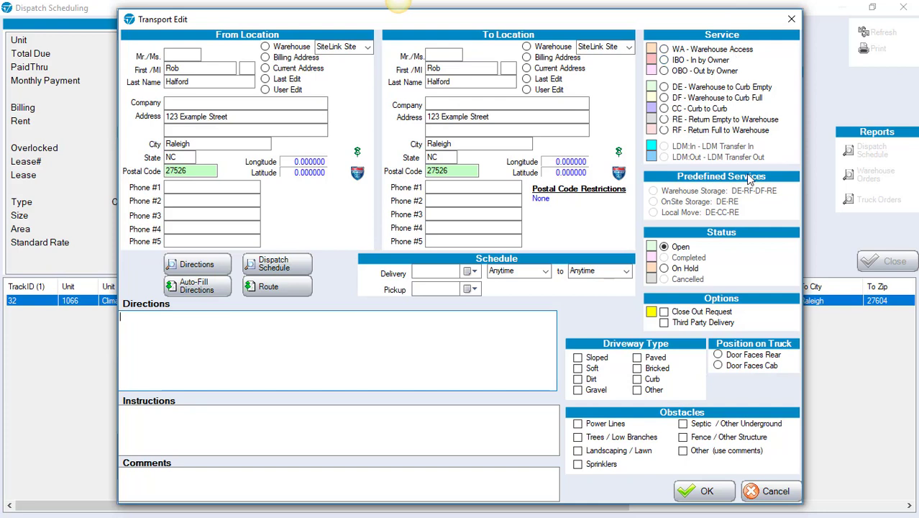
Add a CC - Curb to Curb move for 5/30/2019 before Return Empty
left_click(664, 108)
type("587")
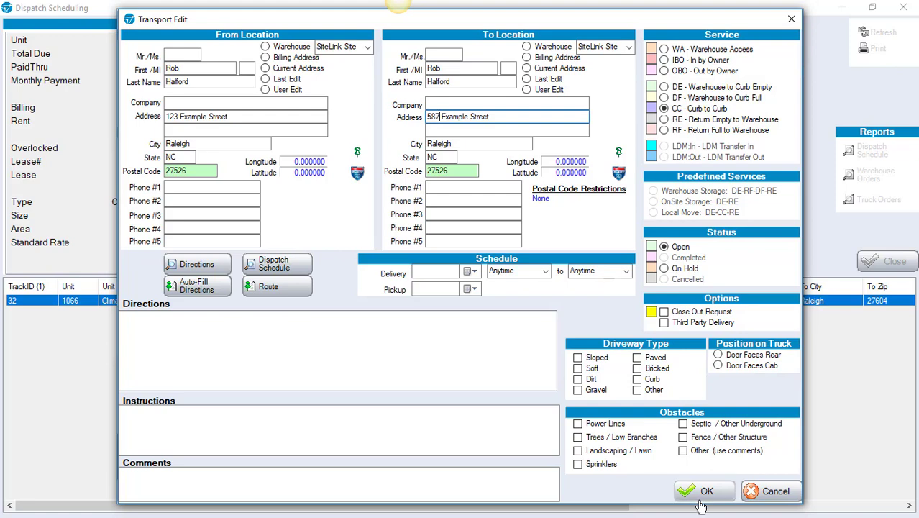
left_click(704, 491)
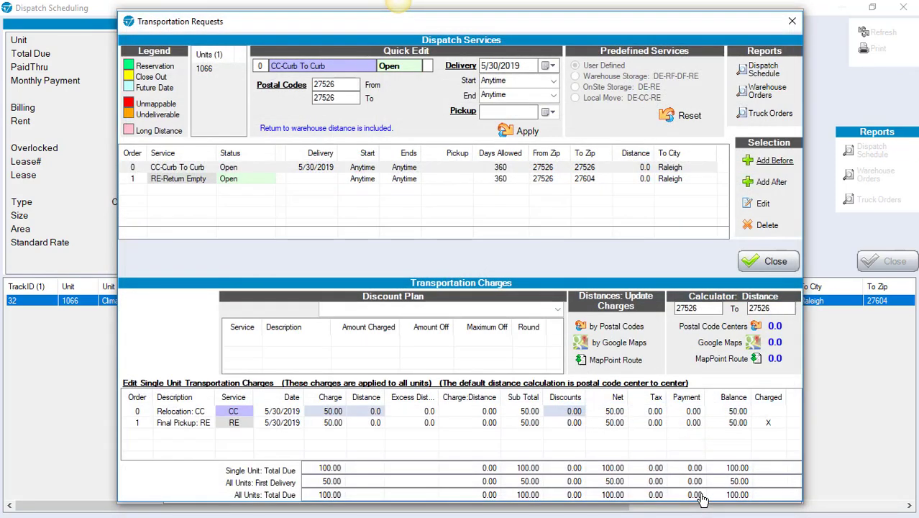
Select the Return Empty move in the transportation requests list
left_click(177, 167)
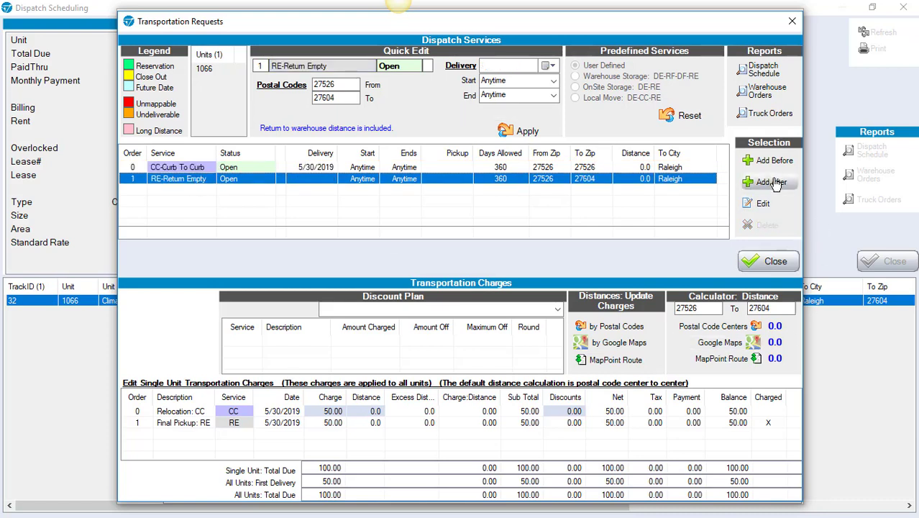
left_click(178, 167)
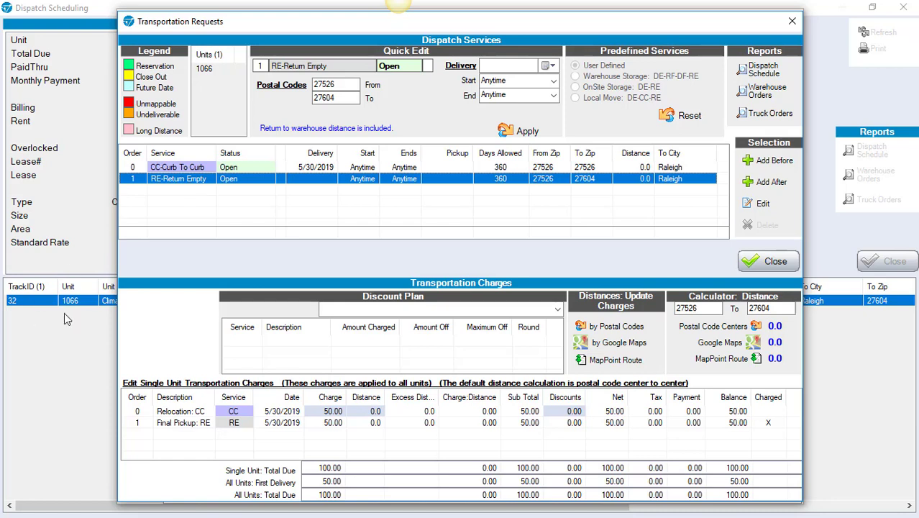
mouse_move(349, 421)
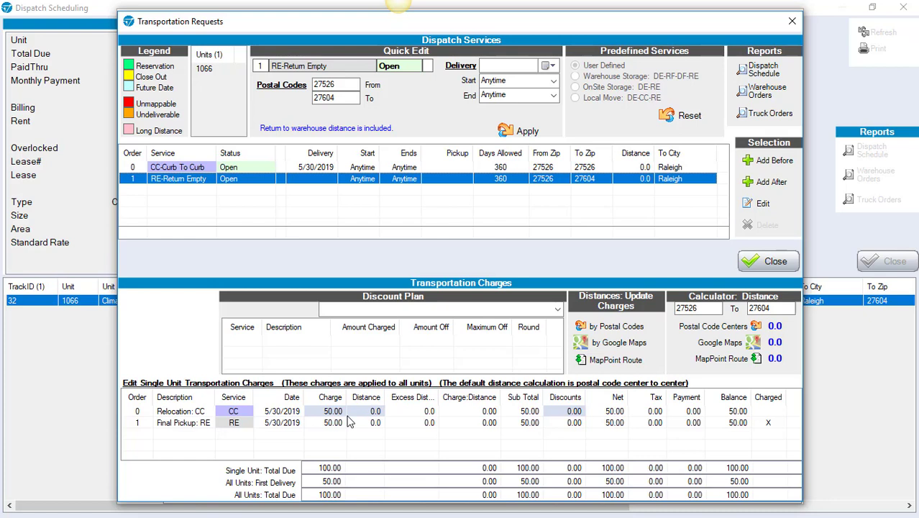
mouse_move(579, 423)
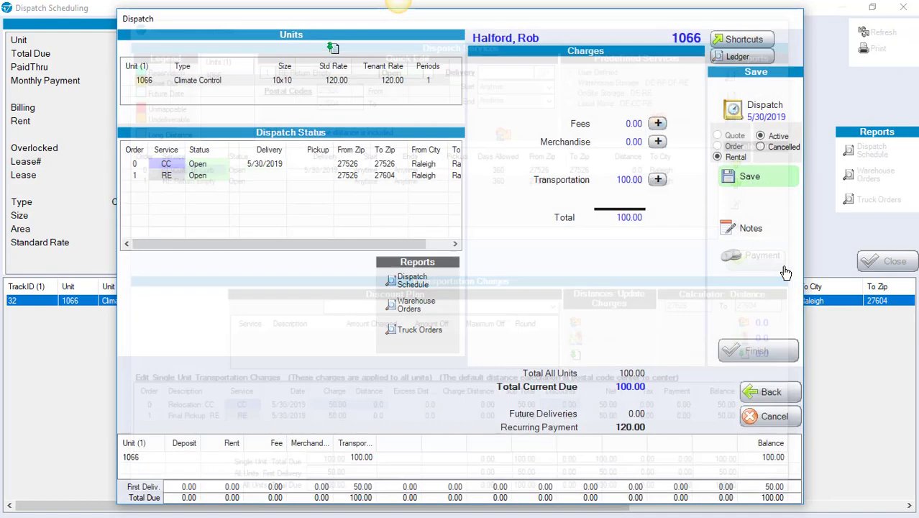
Save the unit 1066 dispatch order and confirm committing the transaction
left_click(750, 176)
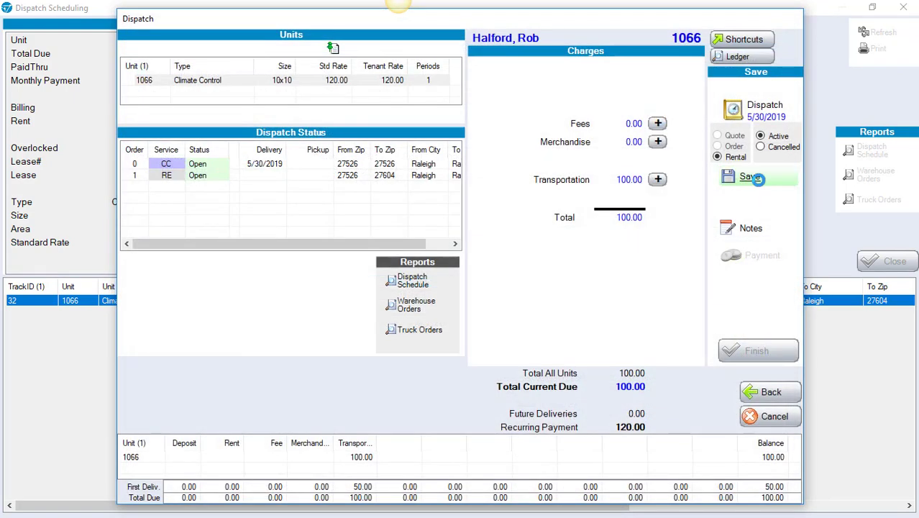
left_click(749, 176)
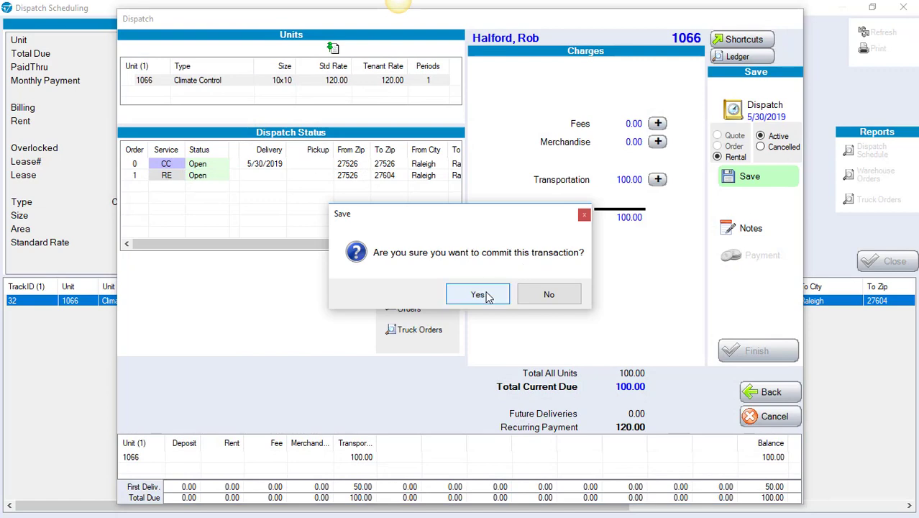
left_click(477, 294)
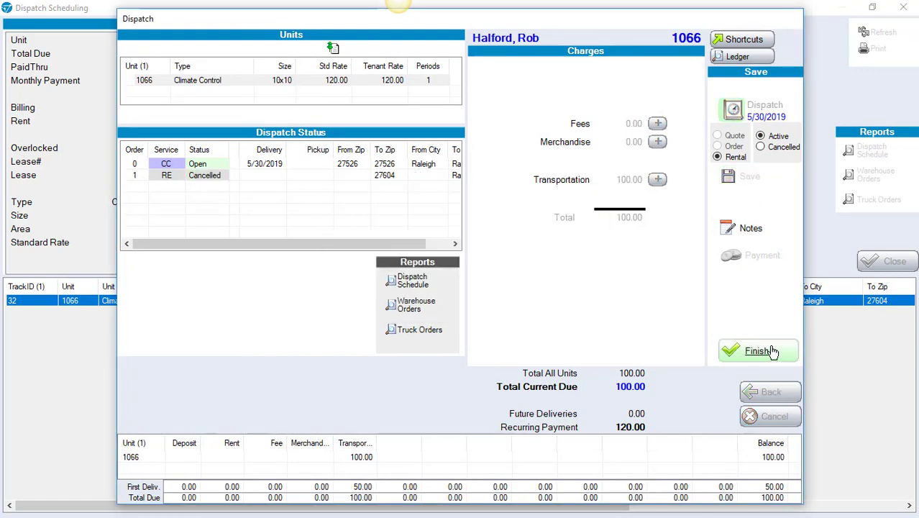